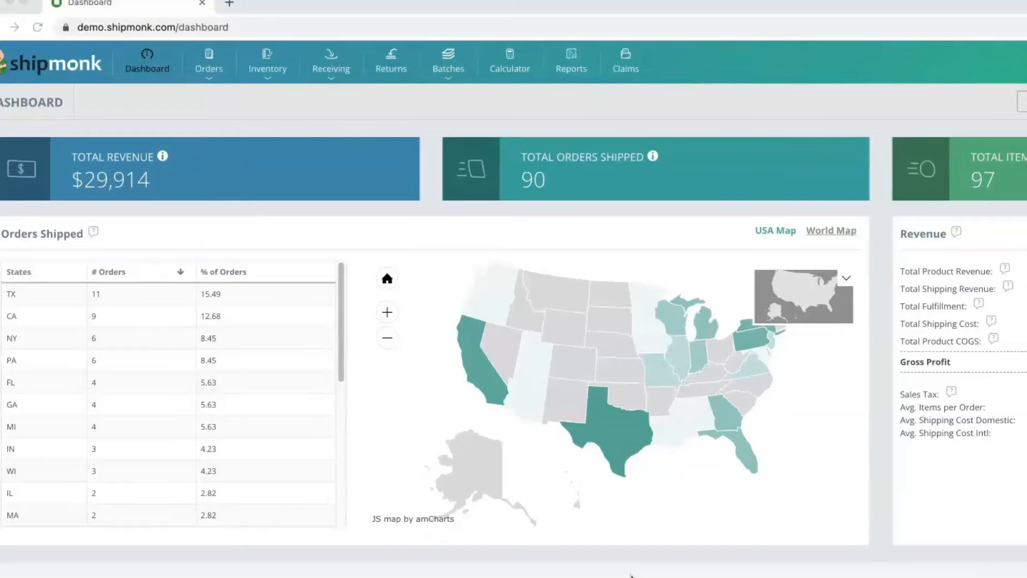
{"action": "mouse_move", "coordinate": [822, 235]}
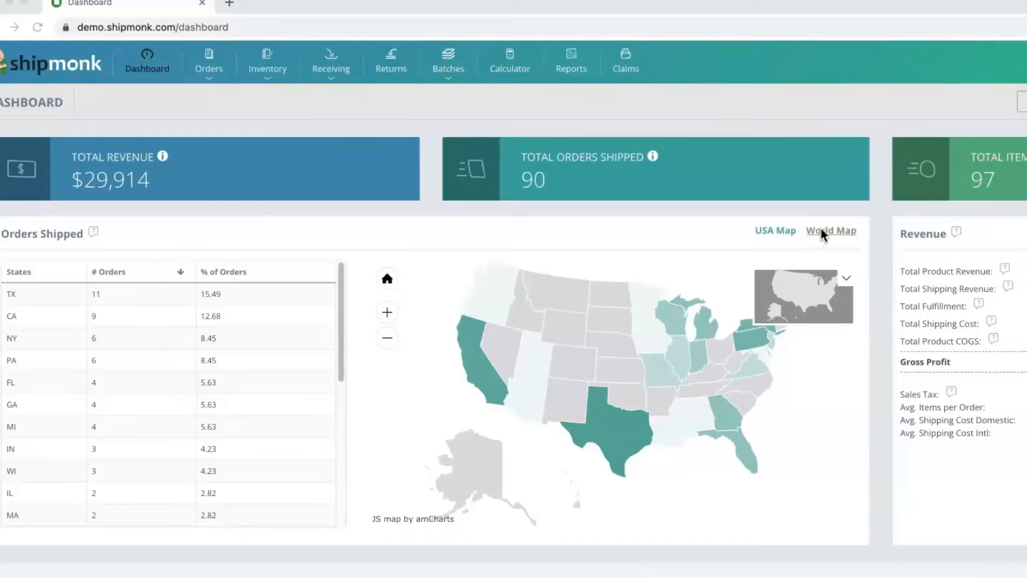
- Switch the Orders Shipped panel from the USA map to the world map by country
{"action": "left_click", "coordinate": [830, 231]}
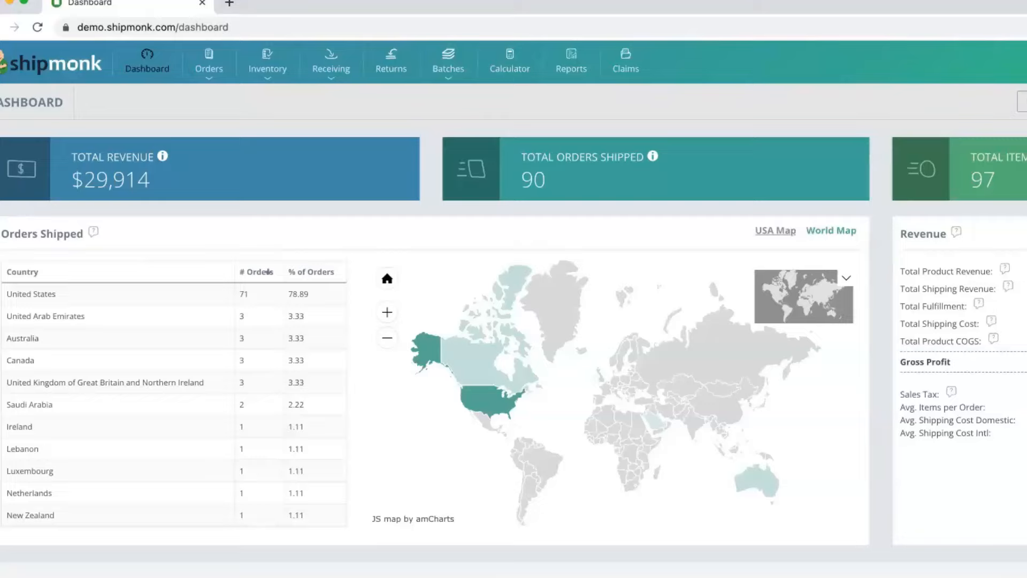
{"action": "mouse_move", "coordinate": [969, 424]}
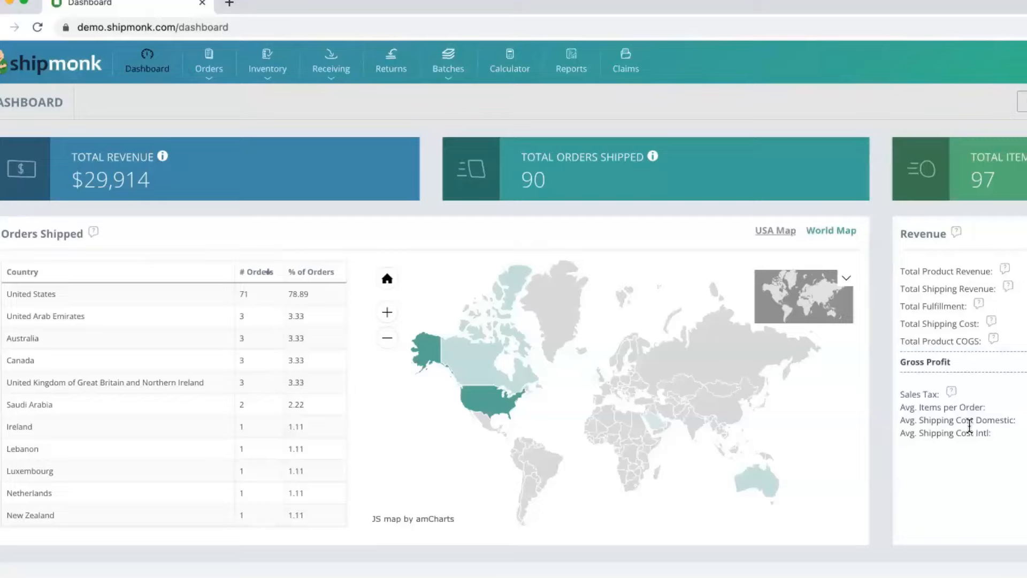
{"action": "mouse_move", "coordinate": [904, 442]}
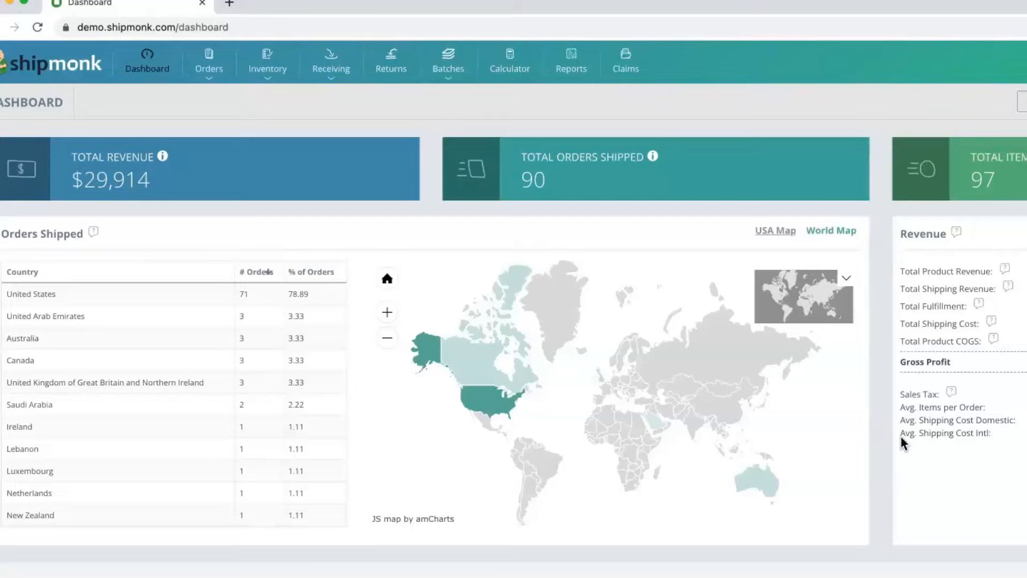
- Scroll the dashboard down to the order forecast, daily shipped chart, balance and fulfillment status panels
{"action": "scroll", "scroll_direction": "down", "scroll_amount": 3}
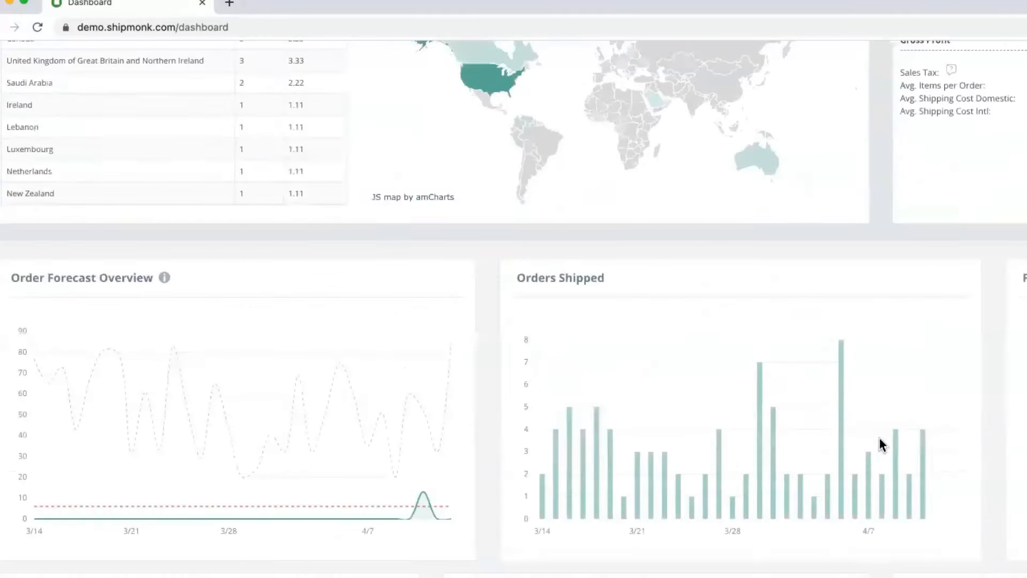
{"action": "scroll", "scroll_direction": "down", "scroll_amount": 3}
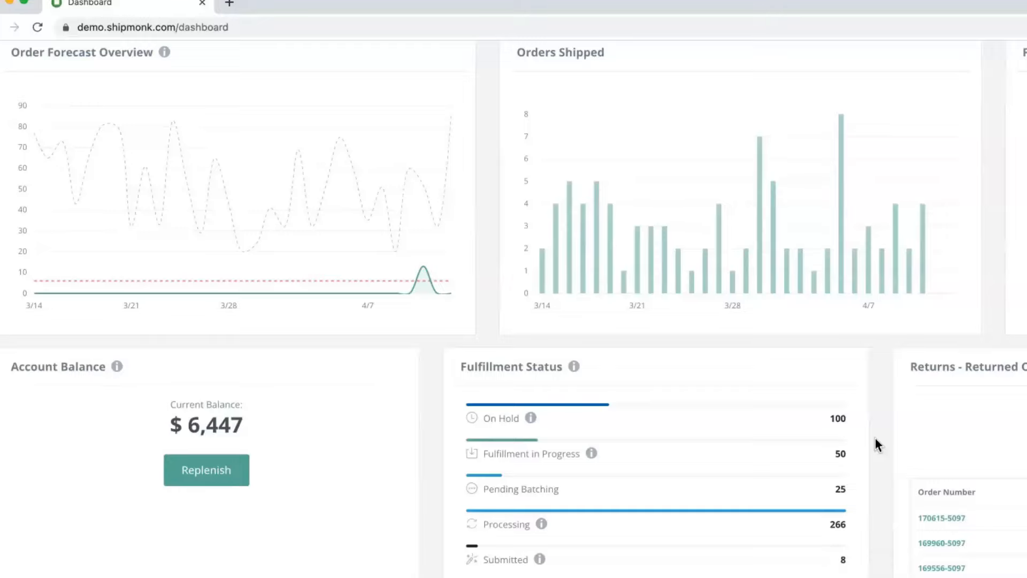
{"action": "scroll", "scroll_direction": "down", "scroll_amount": 3}
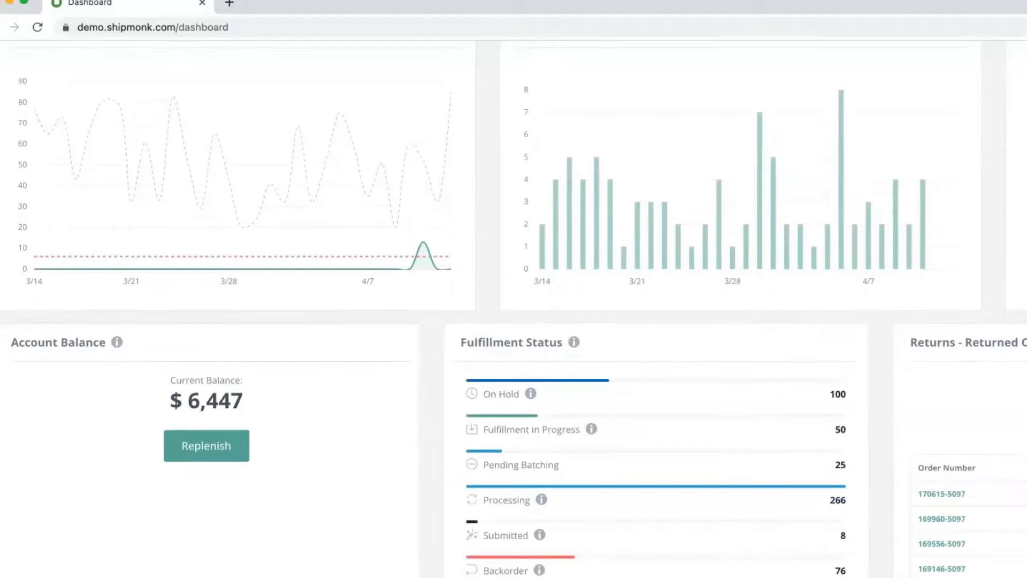
- Scroll down to the inventory stock and backorder panels, then back up to the dashboard top
{"action": "scroll", "scroll_direction": "down", "scroll_amount": 3}
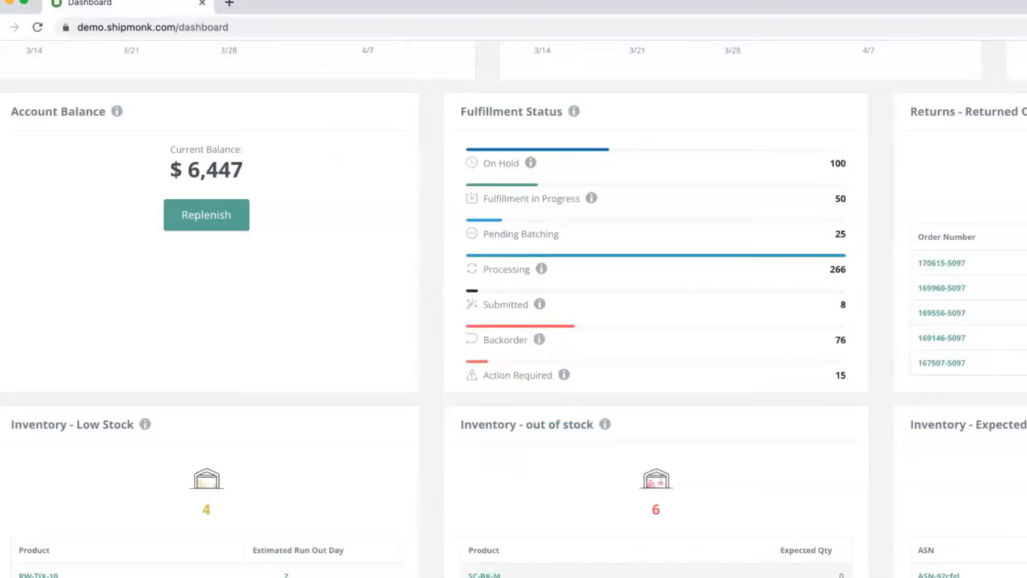
{"action": "mouse_move", "coordinate": [644, 475]}
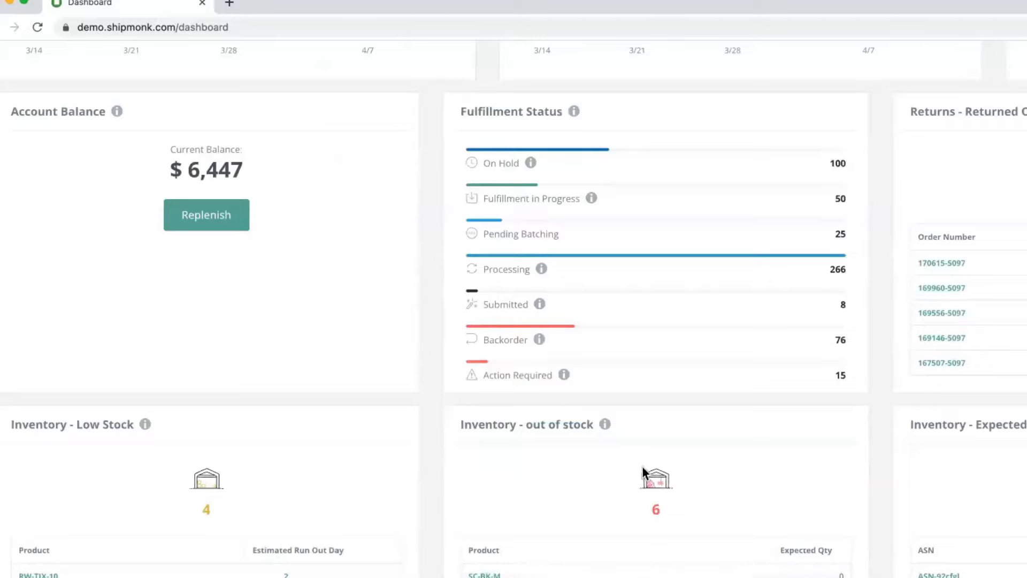
{"action": "mouse_move", "coordinate": [563, 374]}
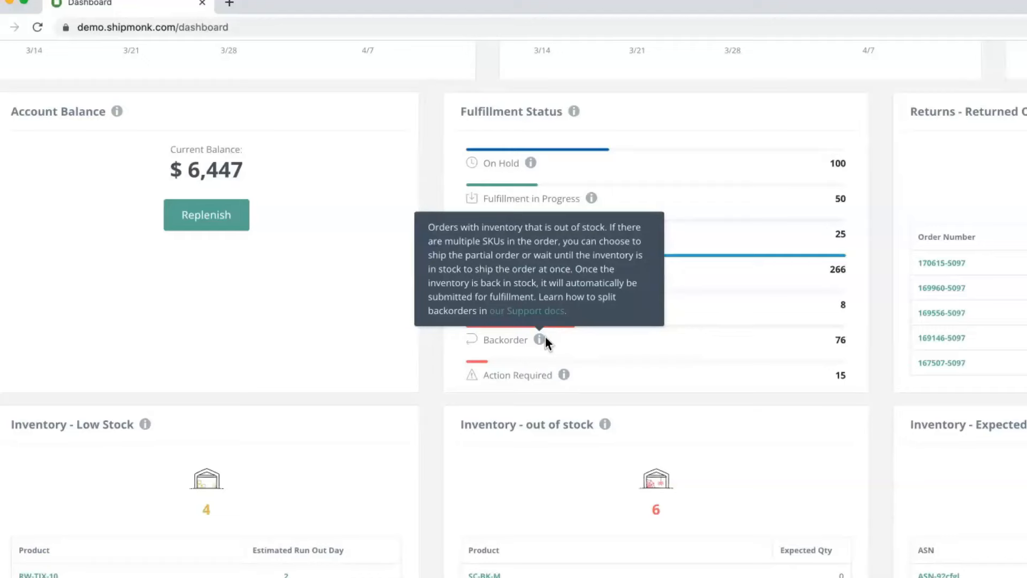
{"action": "scroll", "scroll_direction": "up", "scroll_amount": 3}
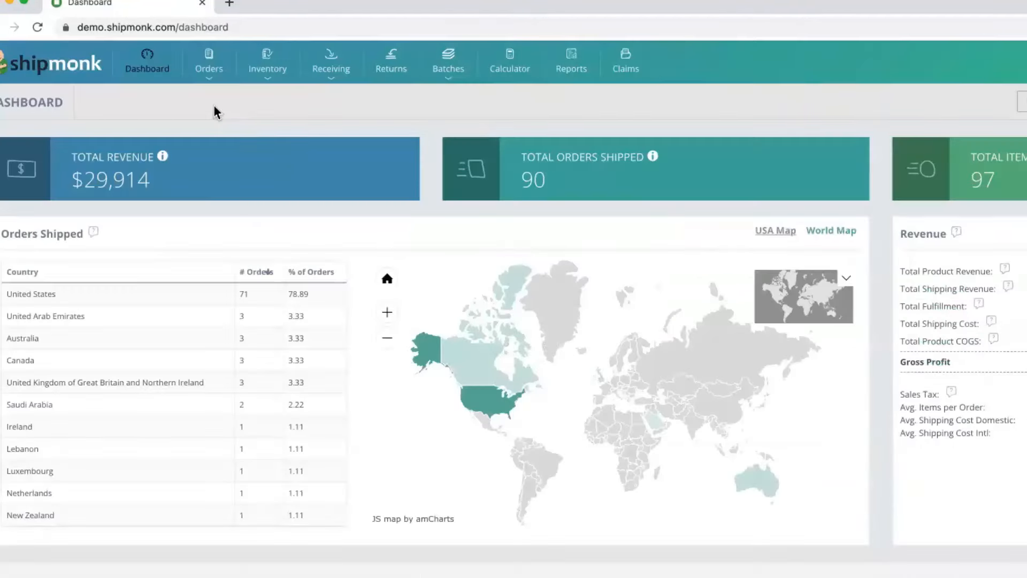
- Go to Orders > All to list every order with status, date, warehouse and country
{"action": "left_click", "coordinate": [209, 62]}
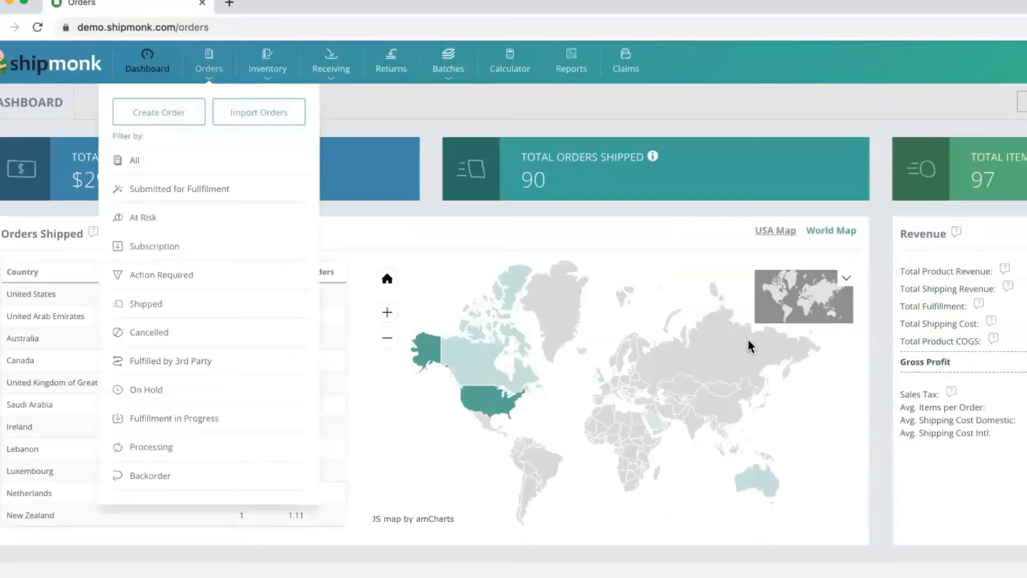
{"action": "left_click", "coordinate": [135, 160]}
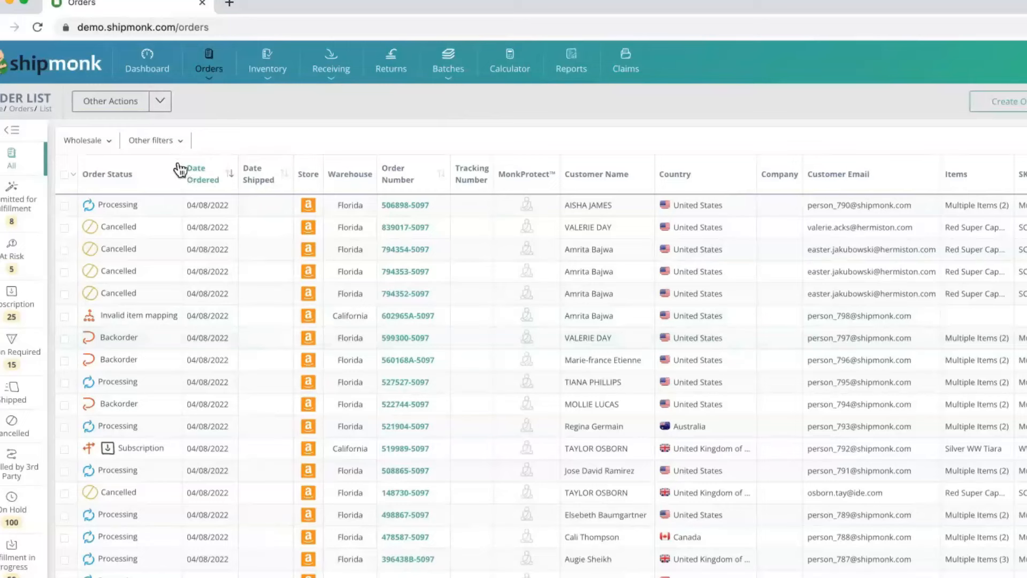
- Expand the Other filters dropdown to reveal store, warehouse, shipping method and country criteria
{"action": "left_click", "coordinate": [154, 139]}
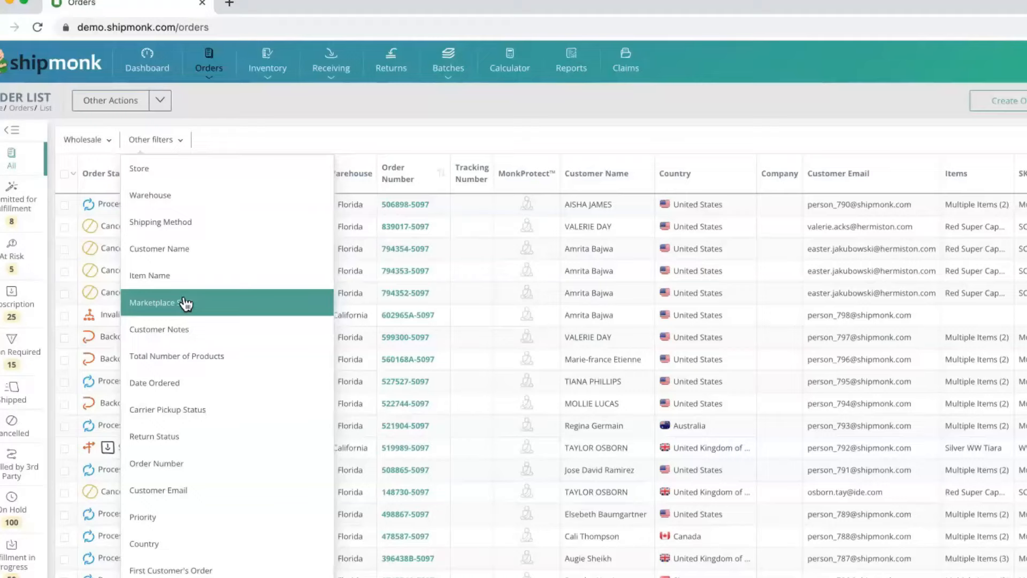
{"action": "mouse_move", "coordinate": [430, 286]}
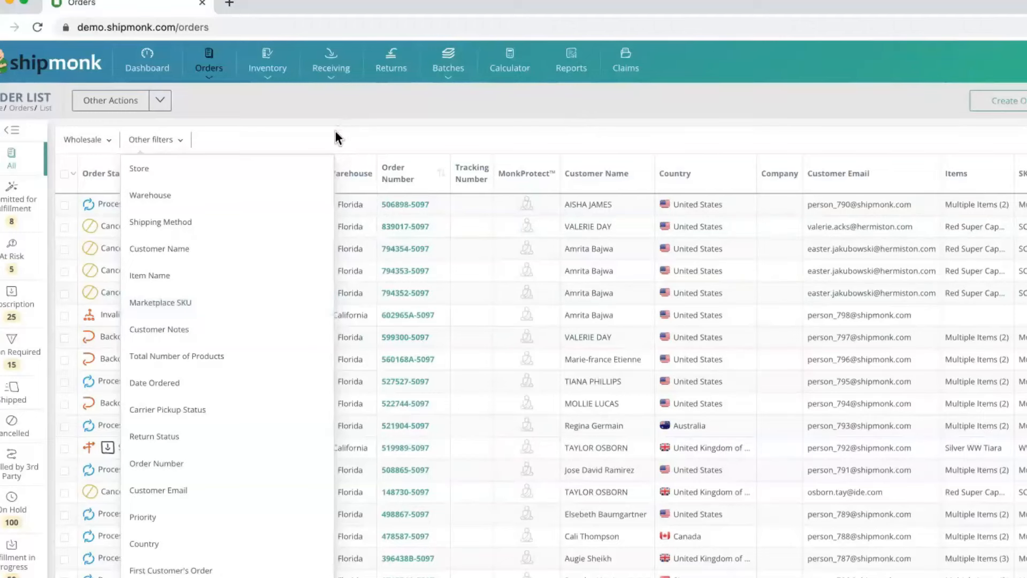
- Dismiss the extra filters list on the way to Inventory > Create Product
{"action": "left_click", "coordinate": [12, 255]}
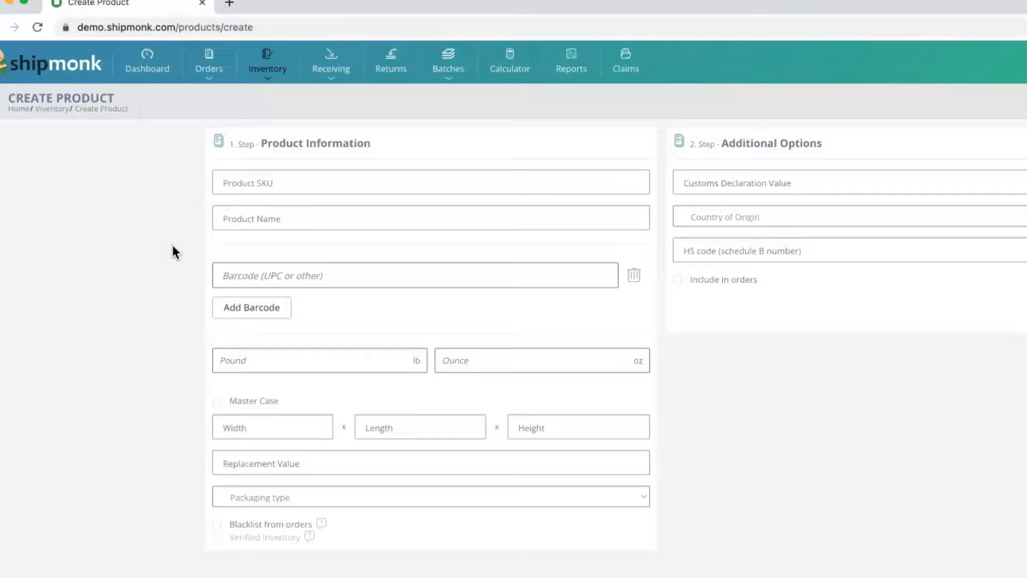
{"action": "mouse_move", "coordinate": [306, 202]}
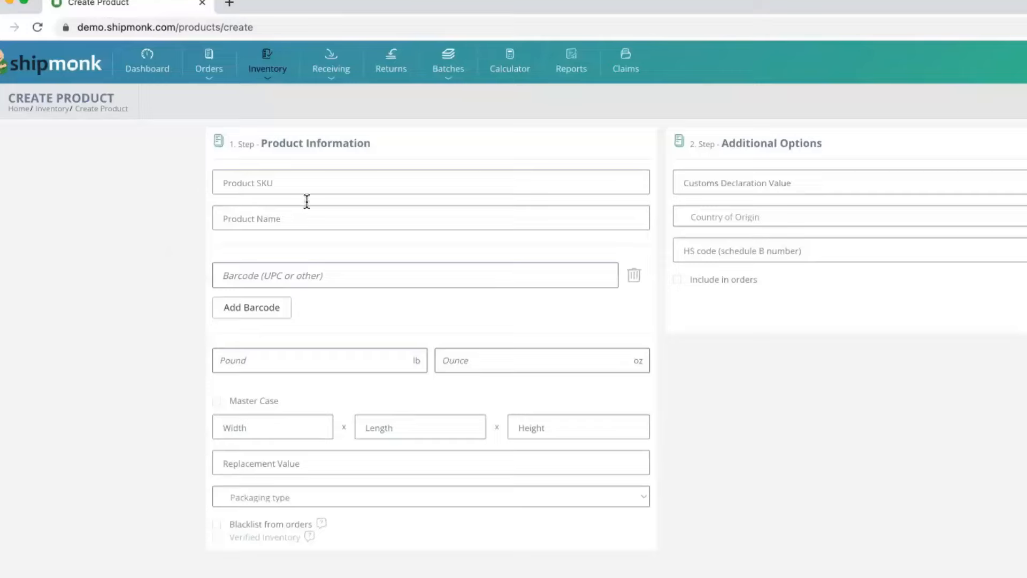
- Enter SKU 'jewlery-1' and product name 'Locket' on the new product form
{"action": "type", "text": "jewlery-1"}
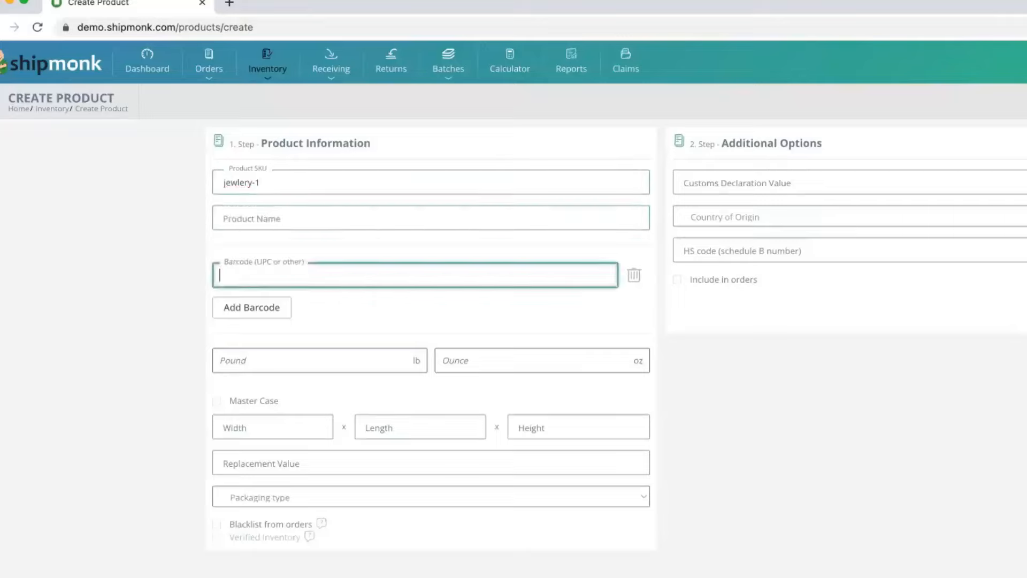
{"action": "type", "text": "Locket"}
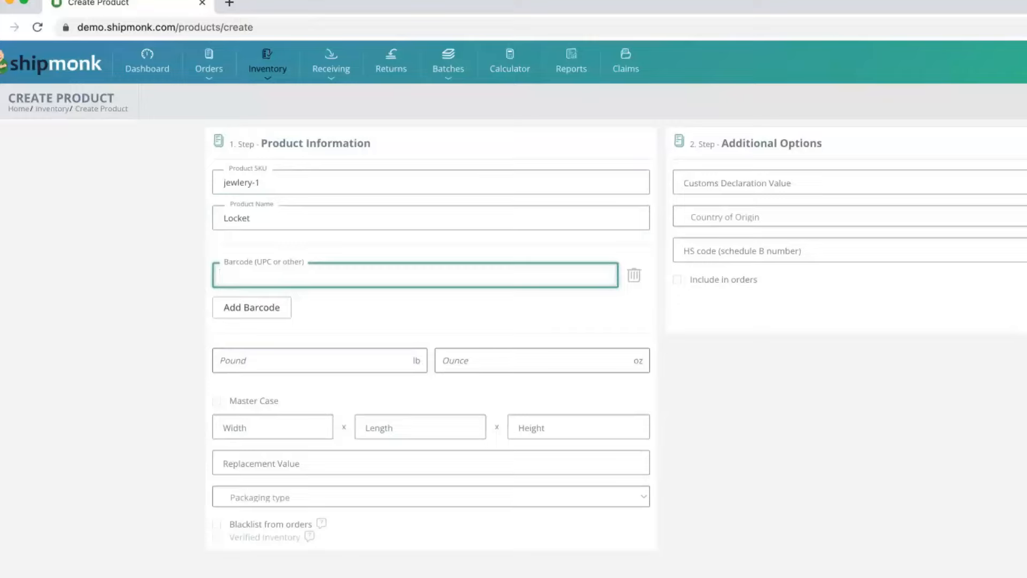
{"action": "mouse_move", "coordinate": [185, 434]}
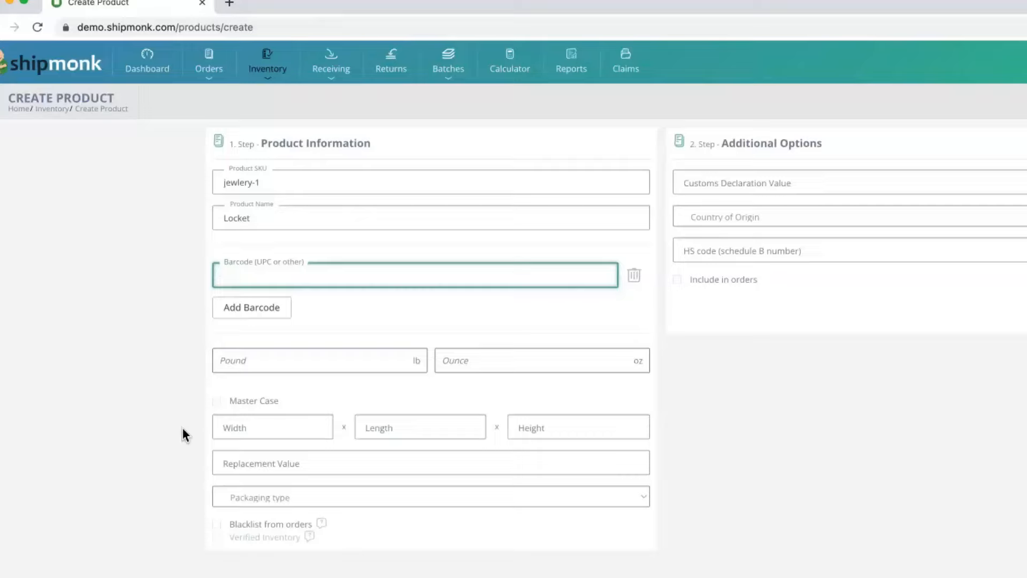
- Place the cursor in the Barcode (UPC or other) field, ready for entry
{"action": "left_click", "coordinate": [415, 274]}
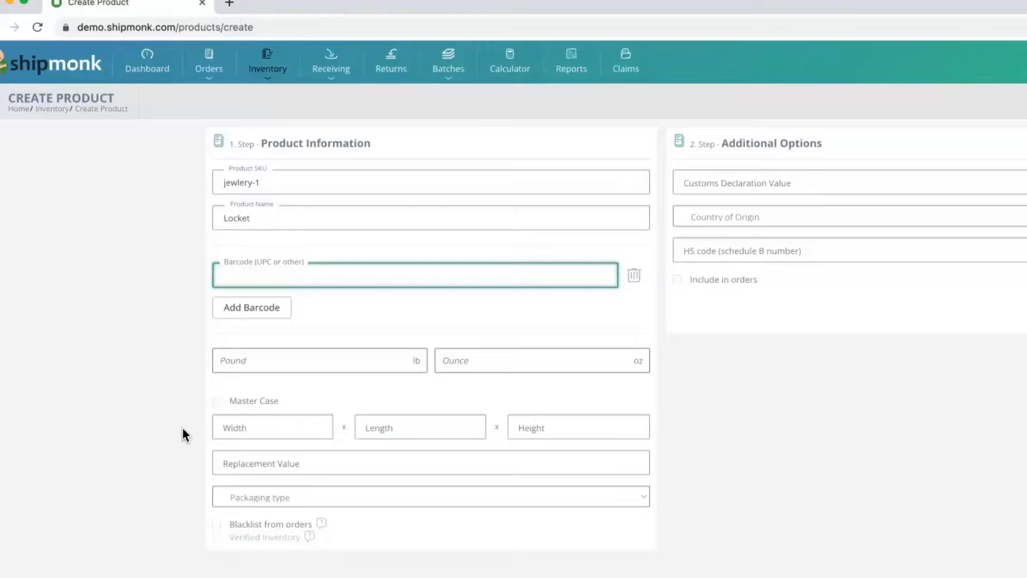
{"action": "left_click", "coordinate": [415, 275]}
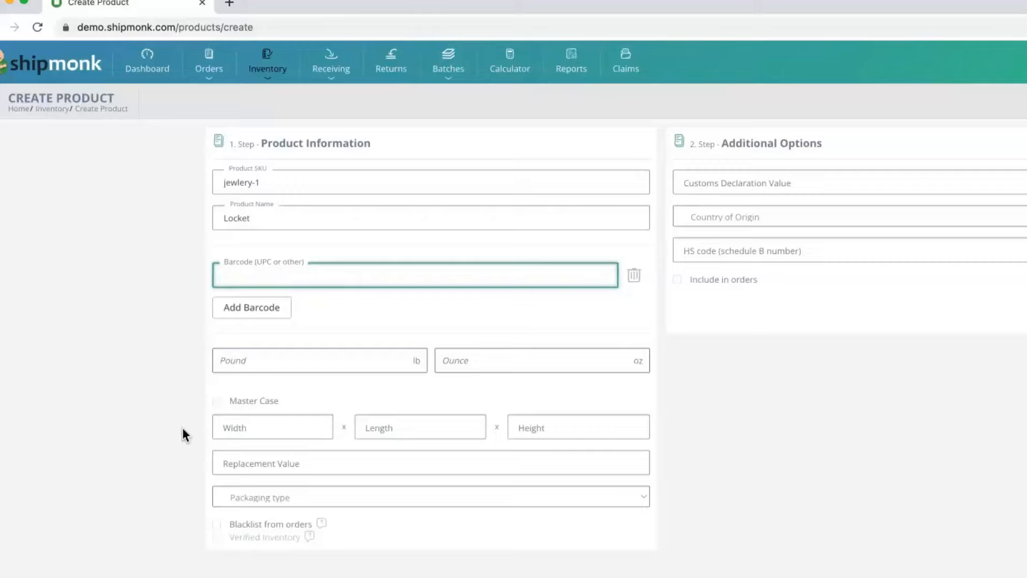
{"action": "left_click", "coordinate": [415, 275]}
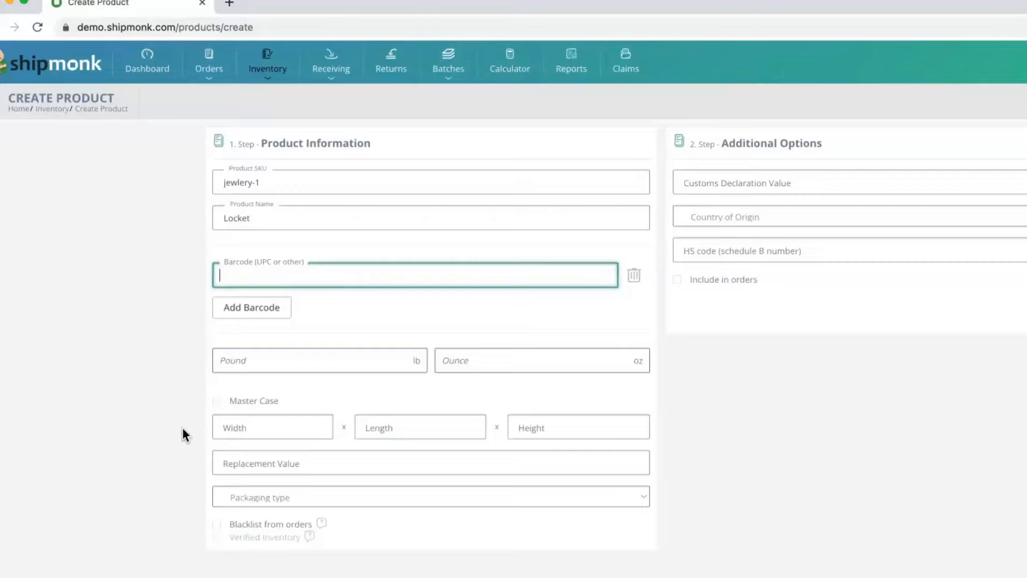